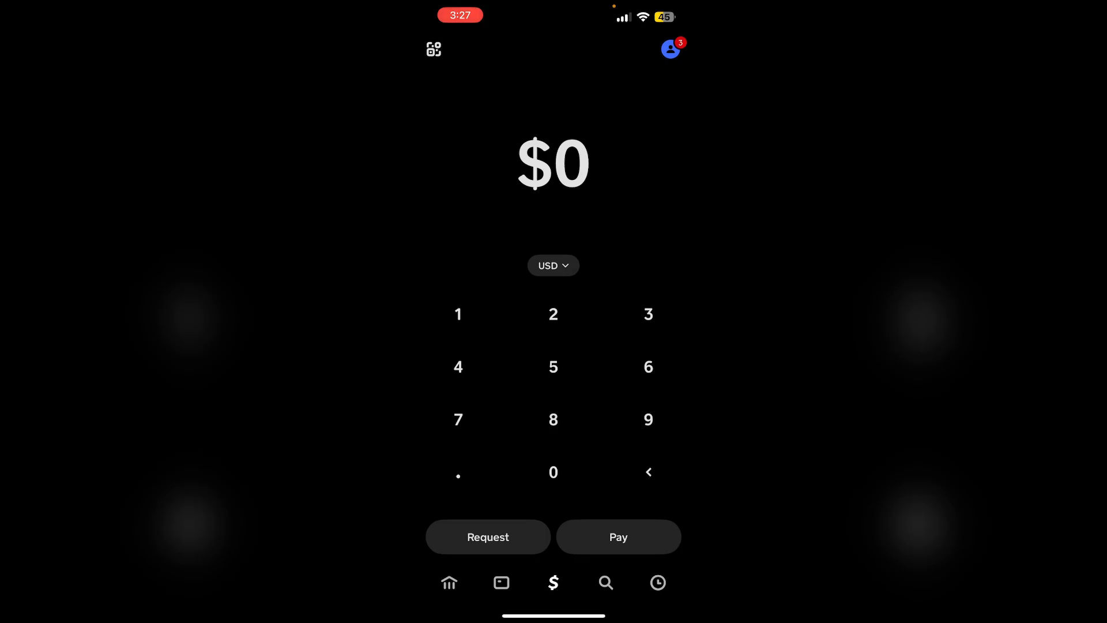
Go to the Money tab showing the $0.00 cash balance with Savings, Bitcoin, Stocks and Taxes
{"action": "left_click", "coordinate": [449, 582]}
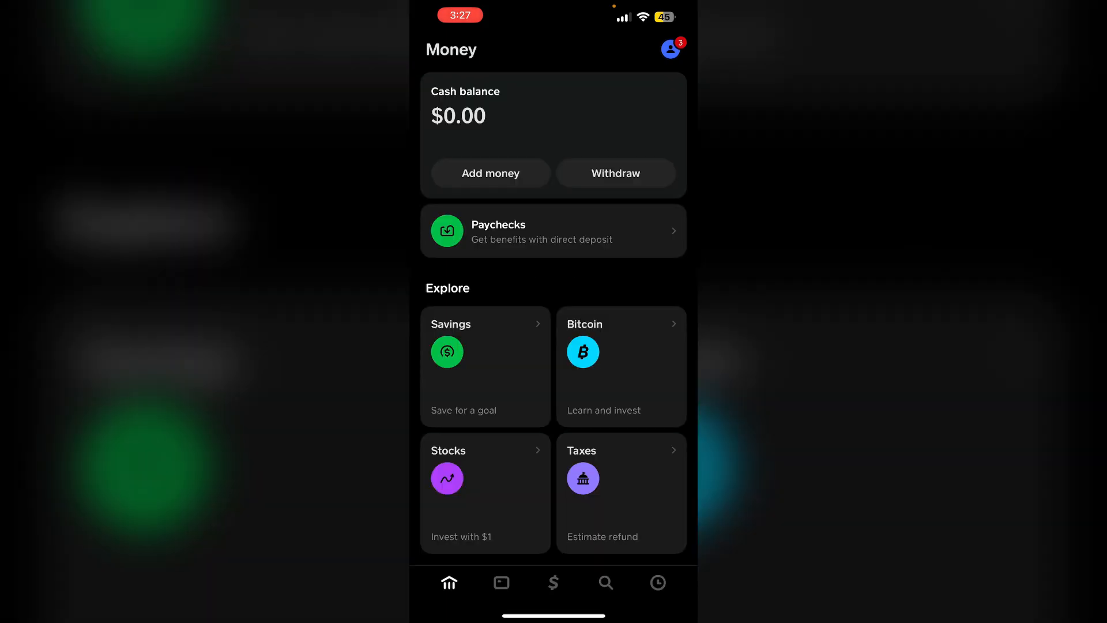